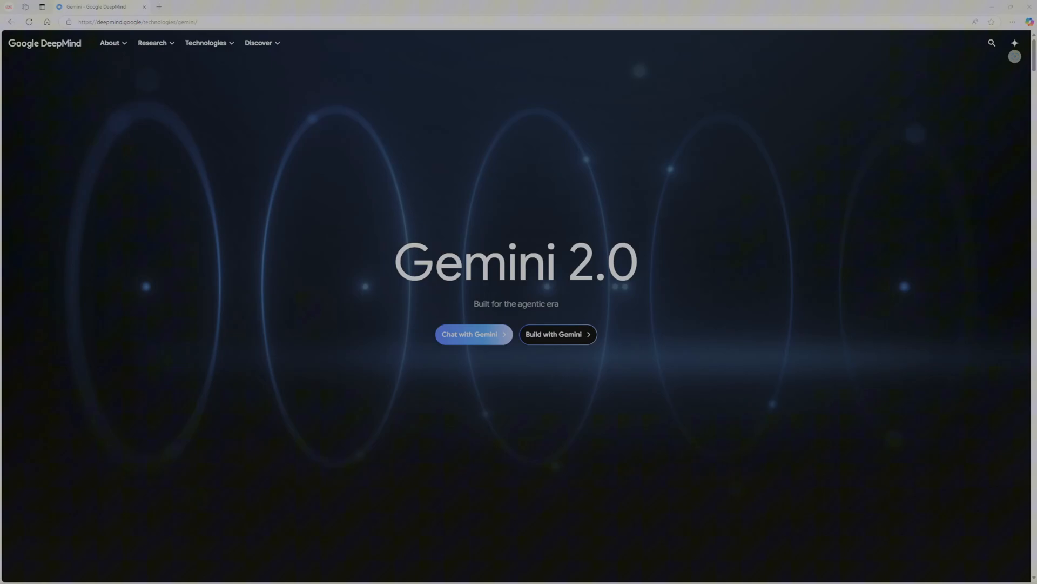
mouse_move(678, 237)
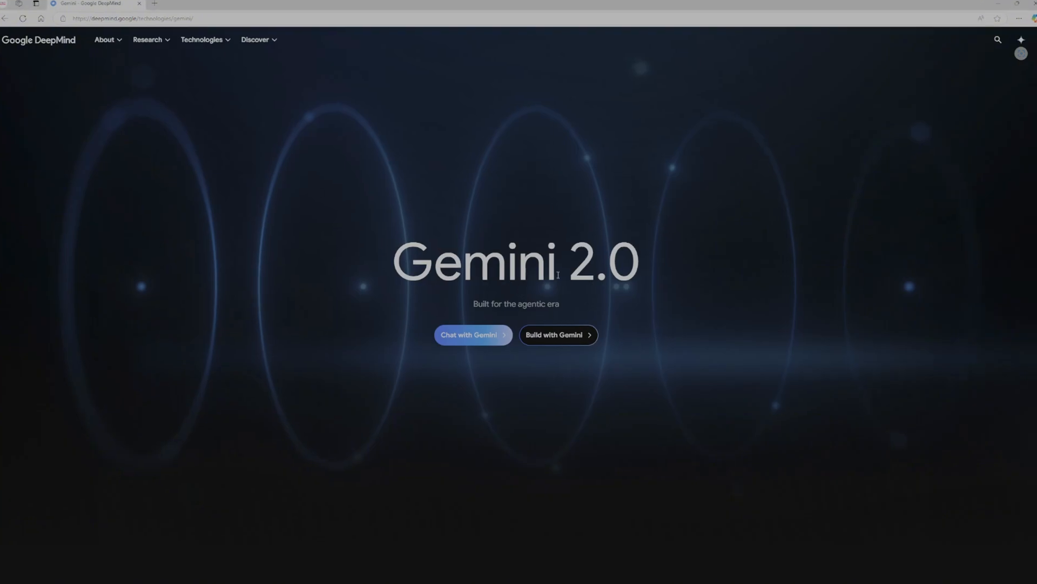
- Scroll past the Gemini 2.0 hero to the 'Unlock a new era of agentic experiences' section
double_click(515, 262)
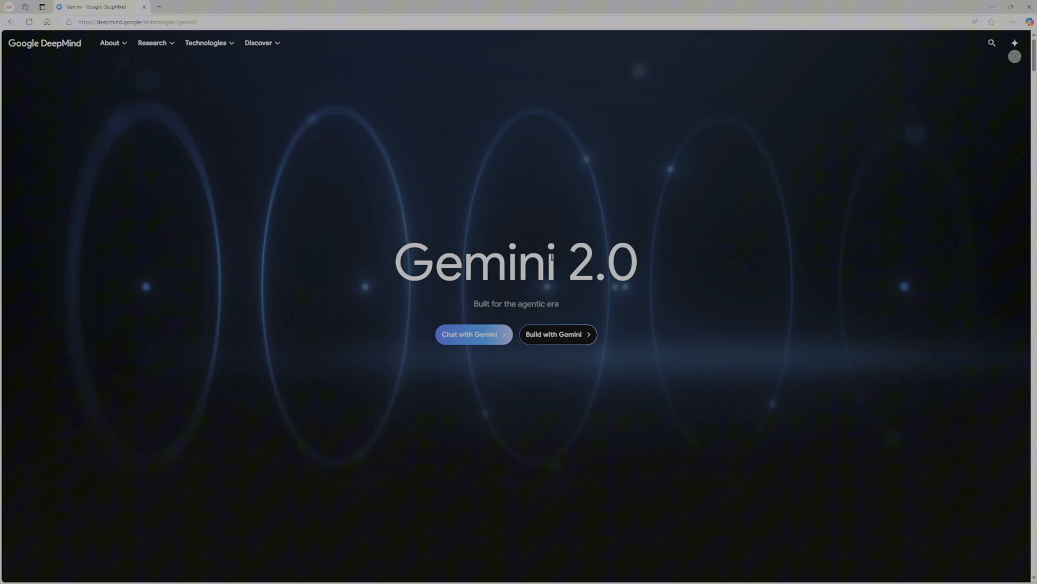
scroll("down", 3)
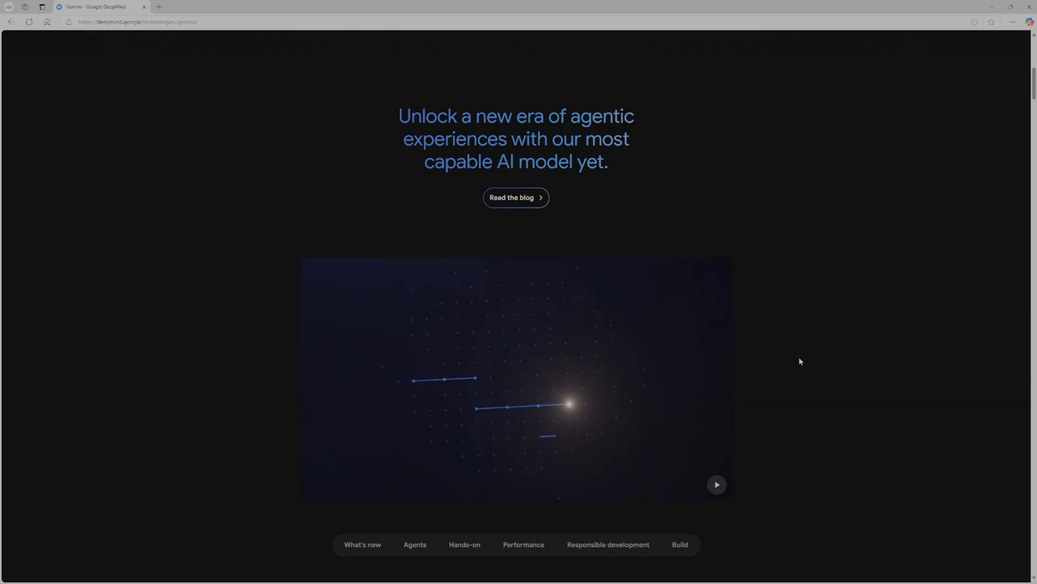
- Scroll to 'Introducing Gemini 2.0 Flash Experimental' with its image, speech and tool-use cards
scroll("down", 3)
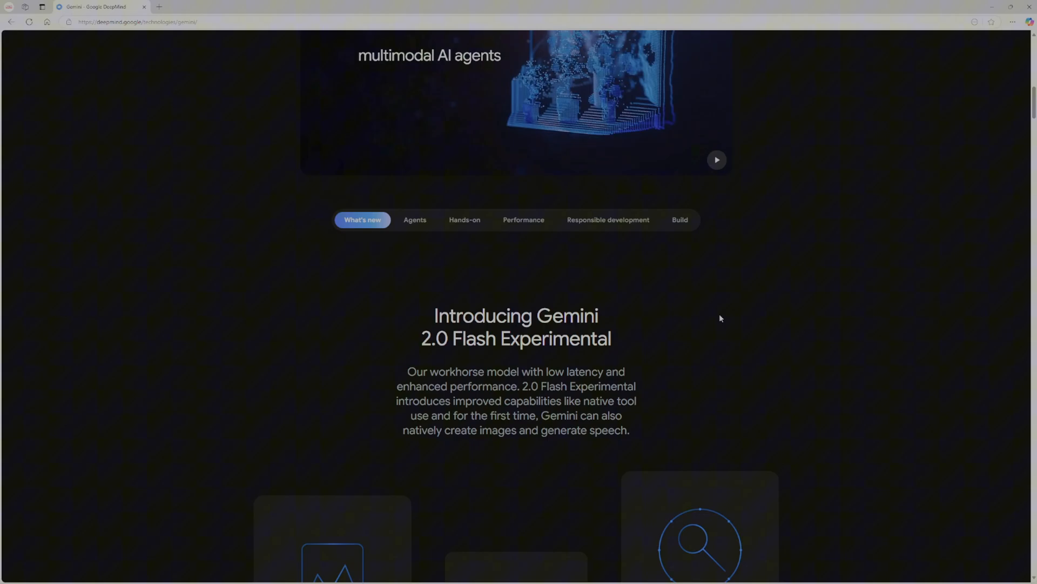
scroll("down", 3)
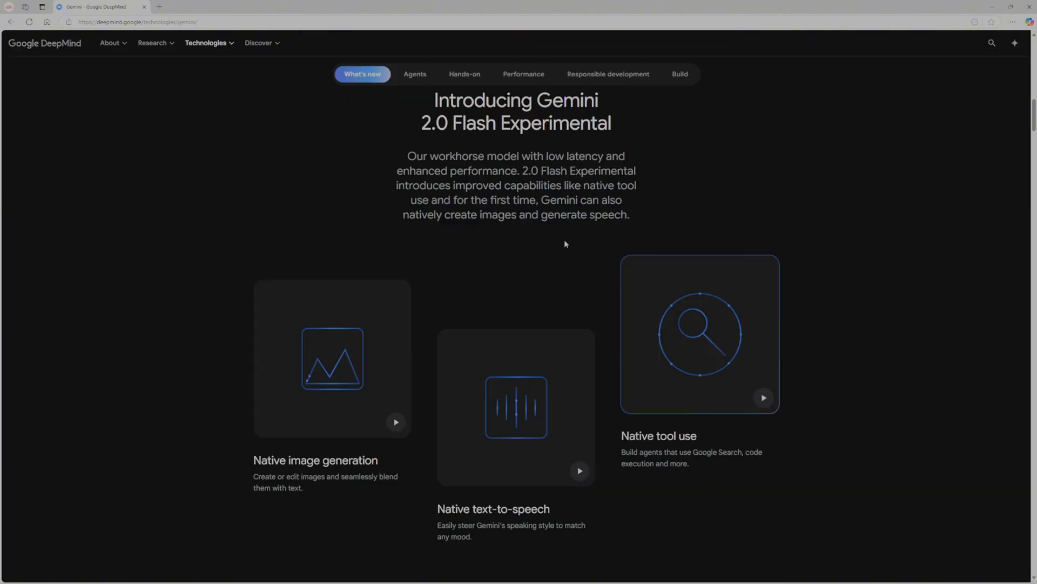
mouse_move(611, 324)
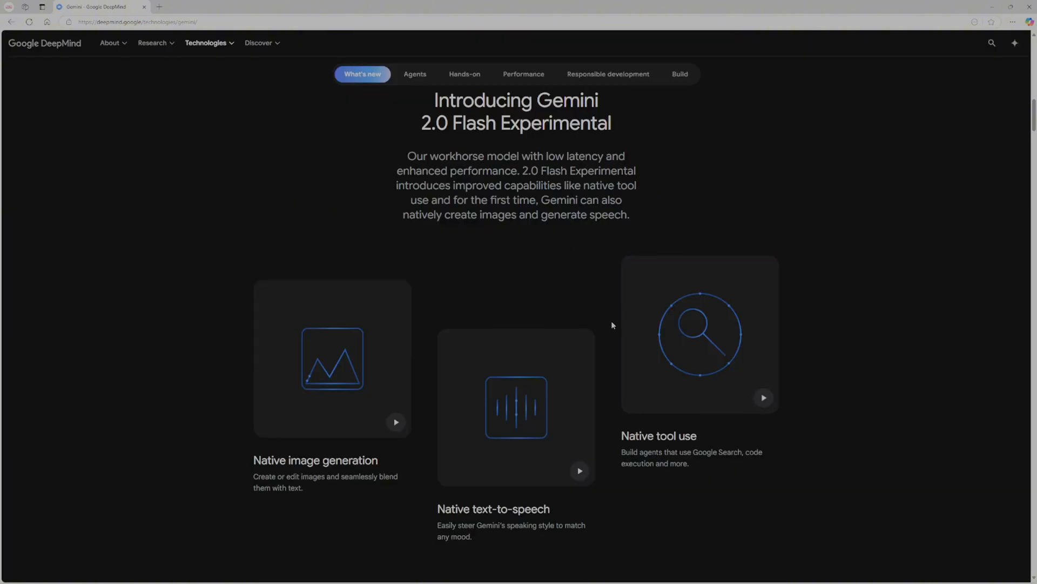
mouse_move(568, 295)
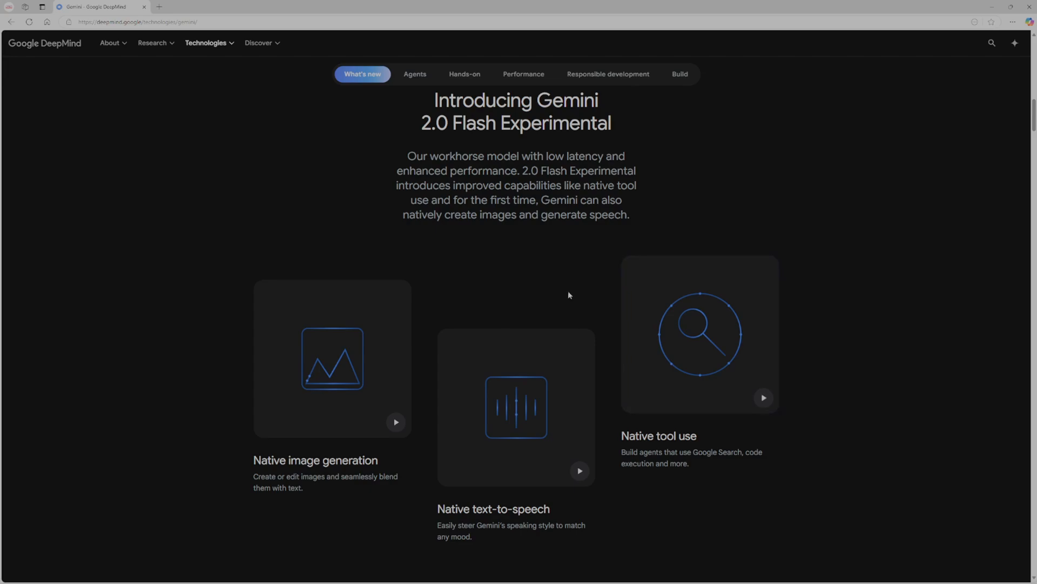
mouse_move(583, 255)
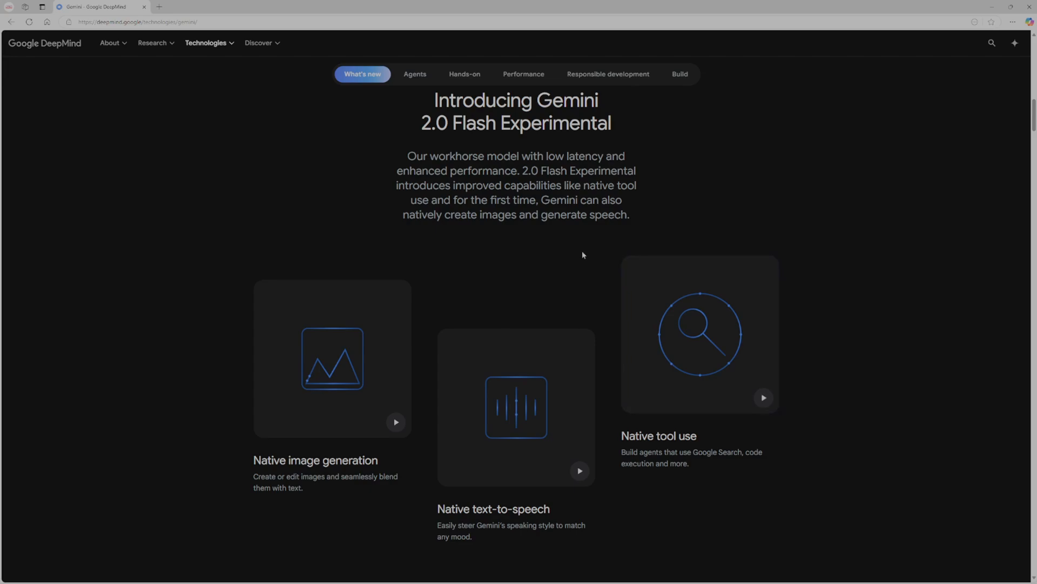
mouse_move(583, 333)
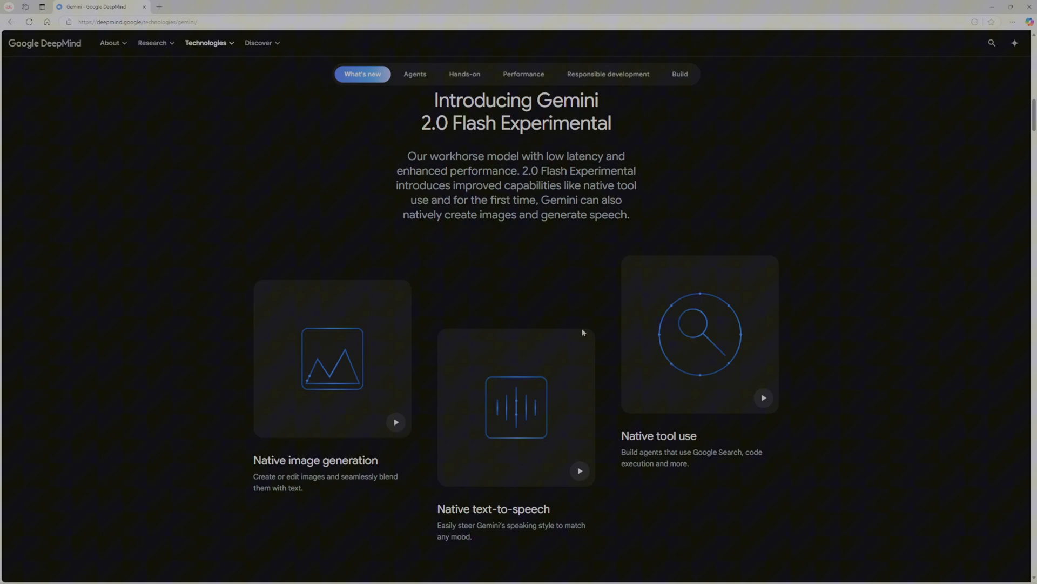
mouse_move(496, 278)
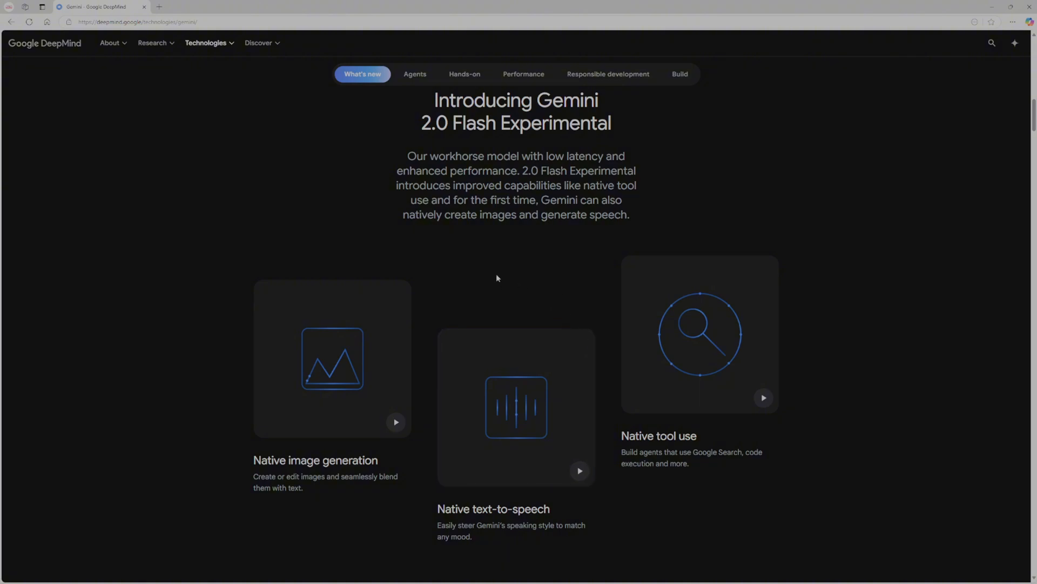
mouse_move(886, 224)
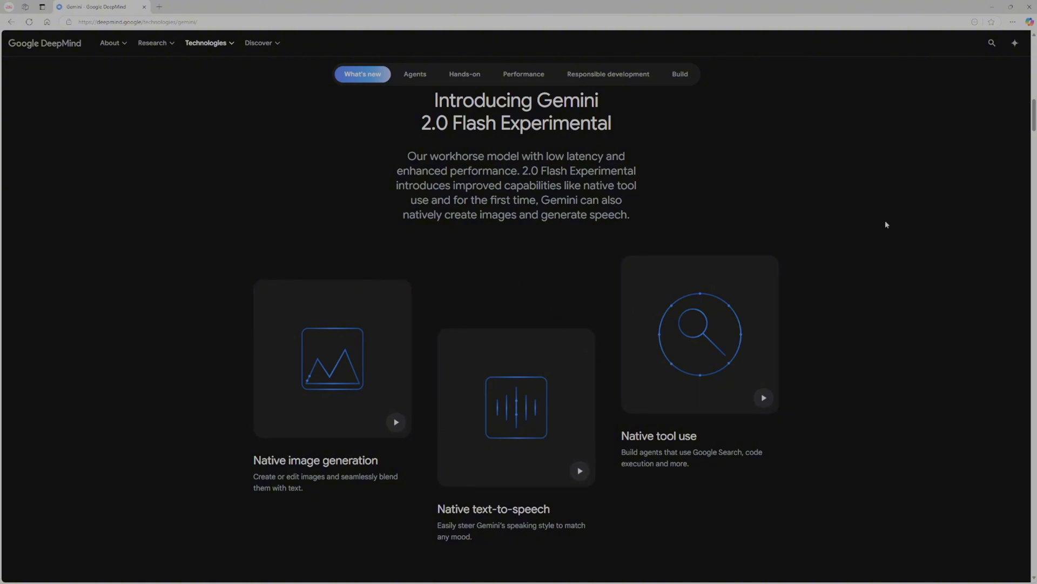
- Jump to the Agents section from the page's section navigation bar
left_click(415, 74)
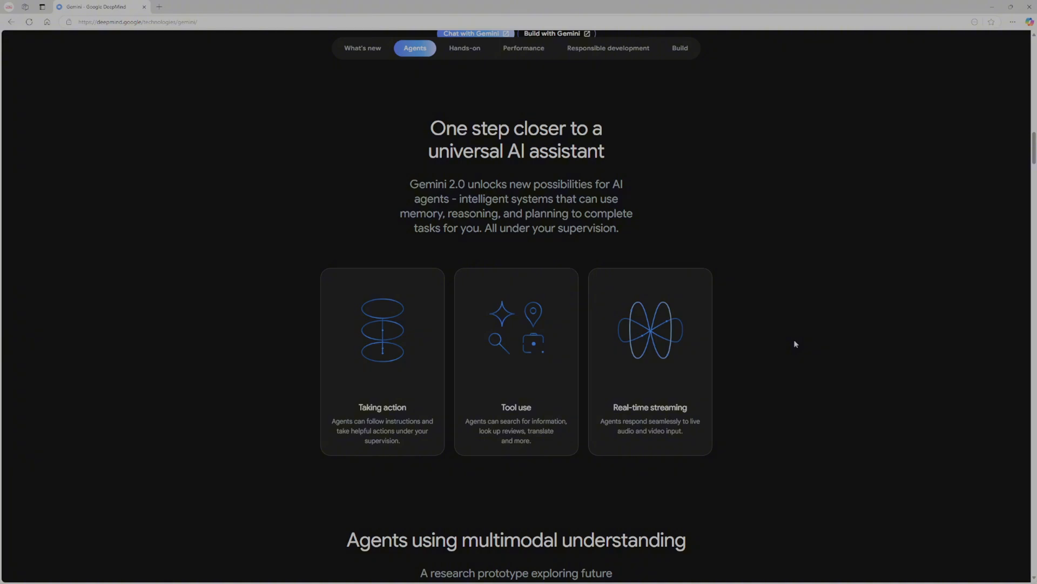
mouse_move(388, 421)
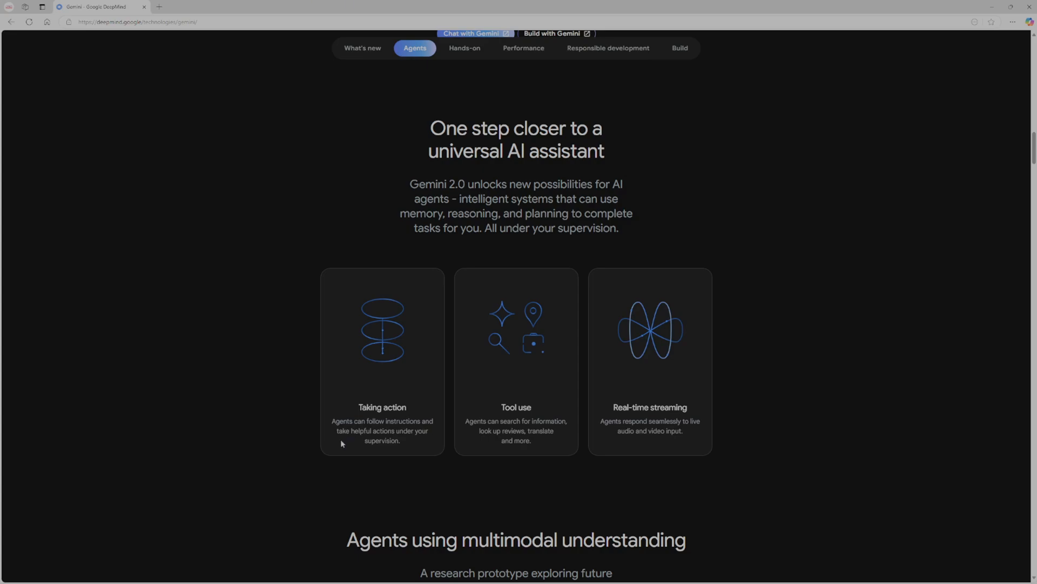
mouse_move(442, 450)
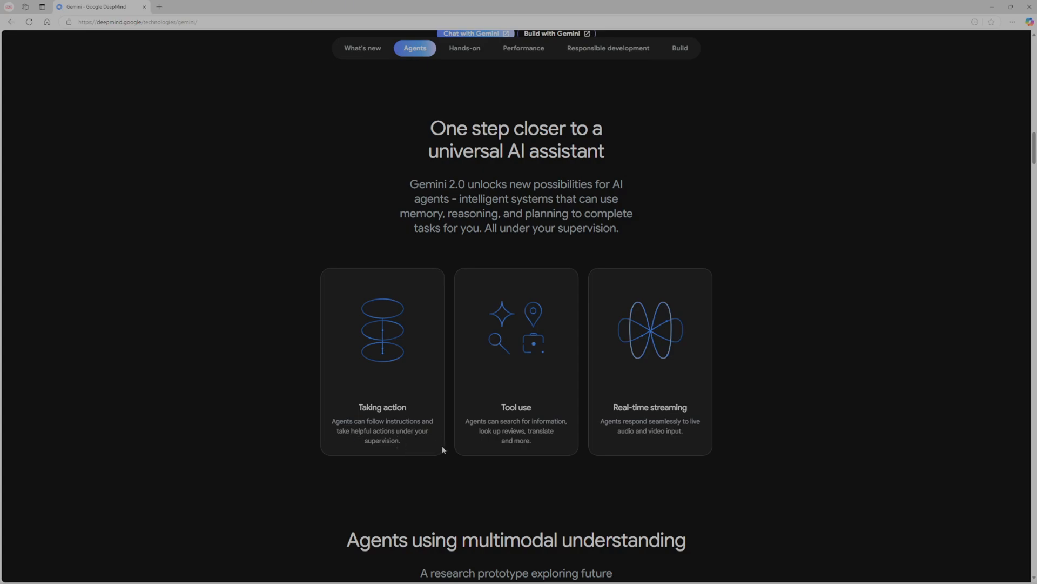
mouse_move(506, 427)
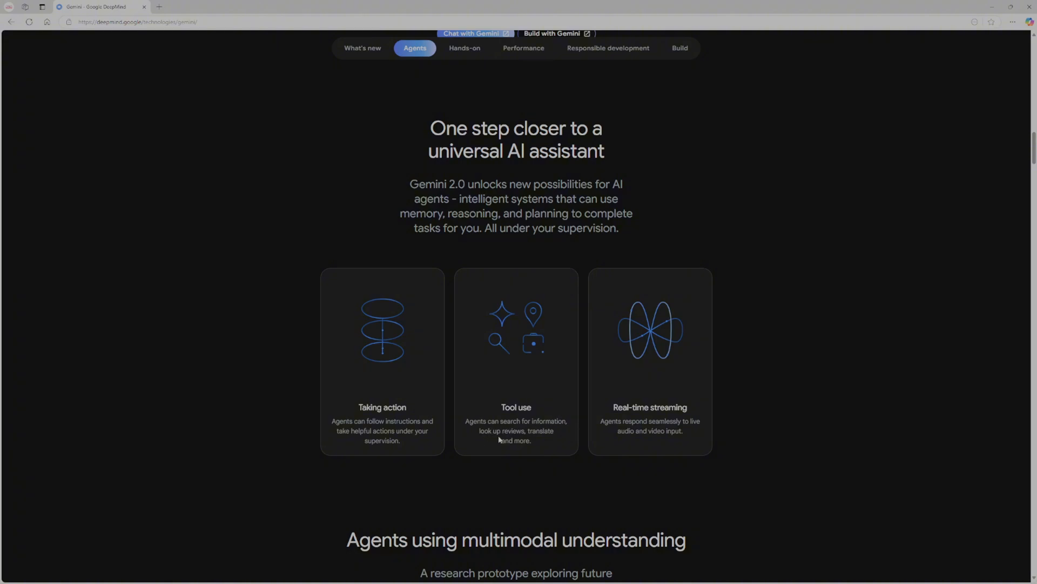
mouse_move(526, 450)
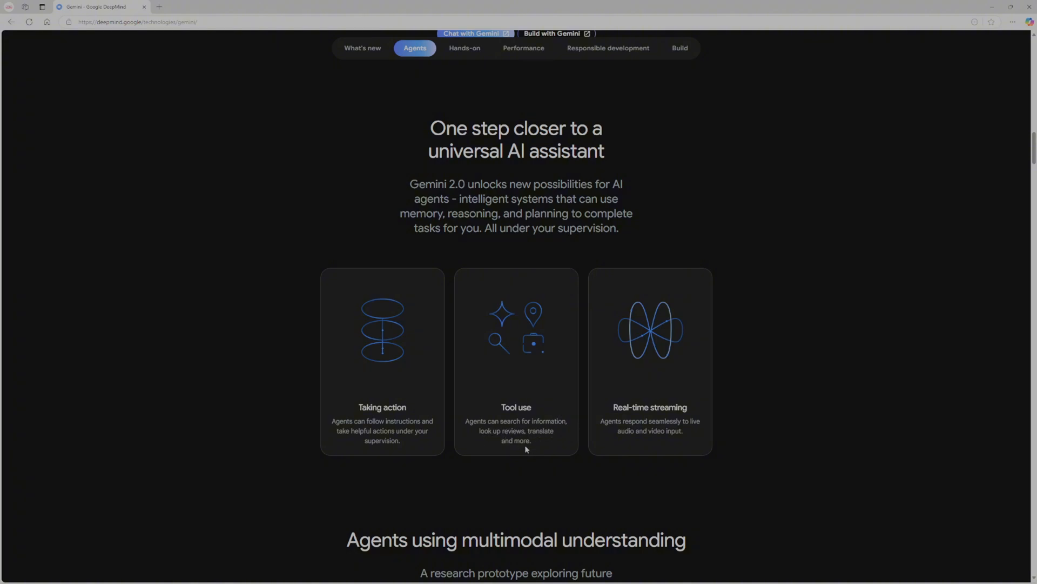
mouse_move(618, 418)
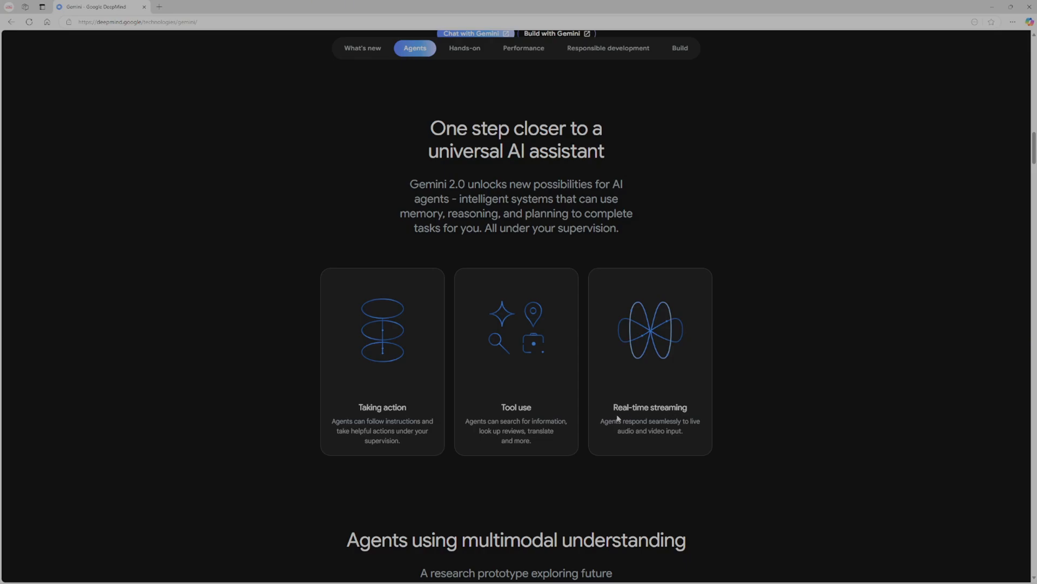
mouse_move(675, 446)
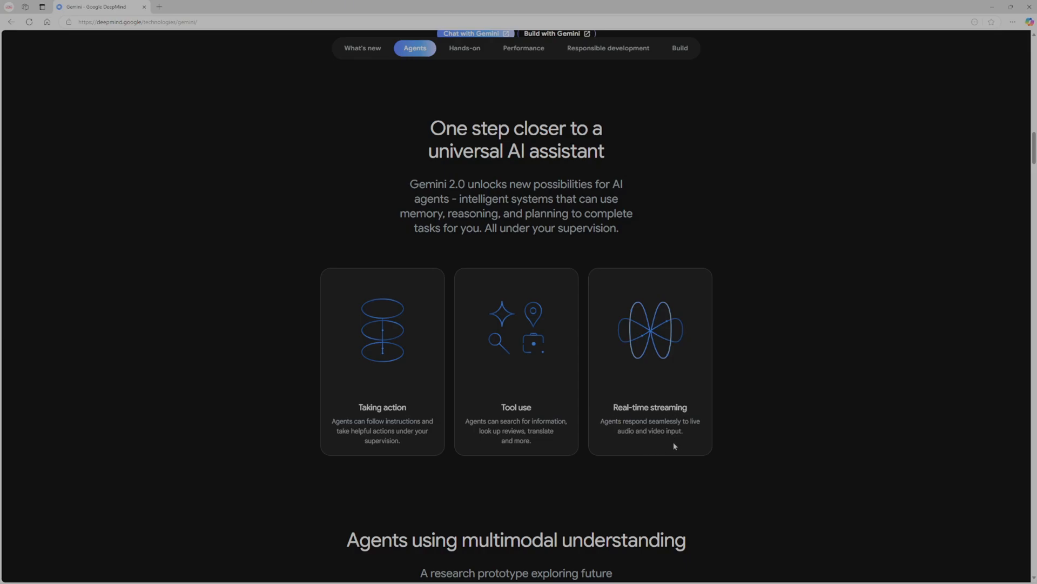
scroll("down", 3)
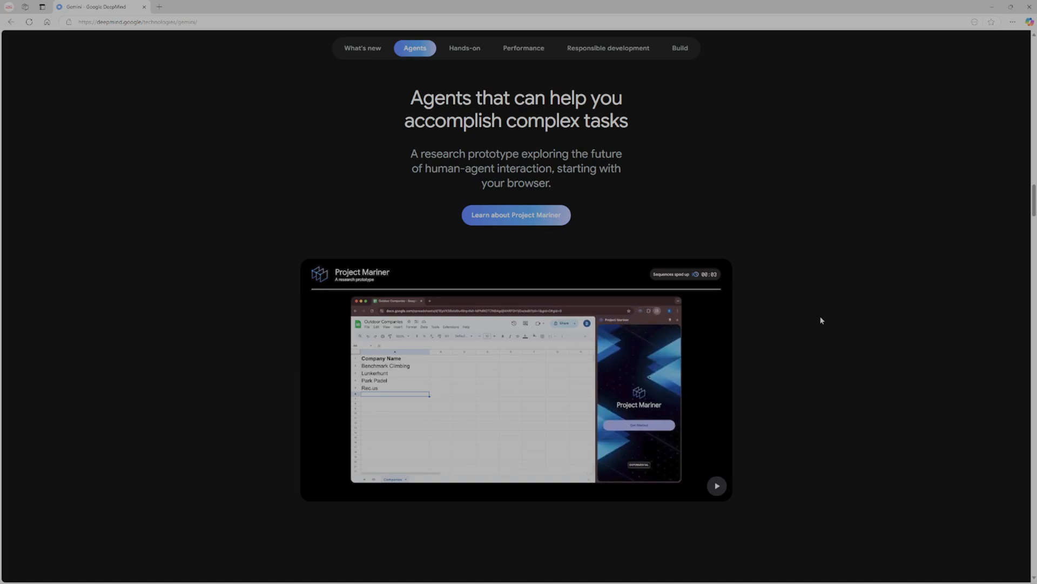
- Expand the Project Mariner video card into the enlarged overlay player
left_click(717, 485)
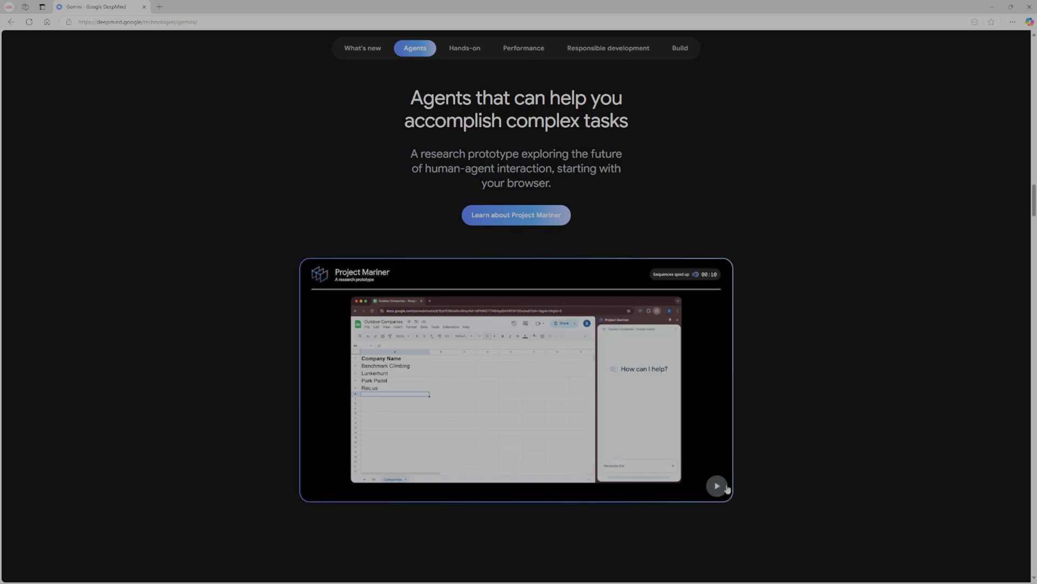
left_click(716, 486)
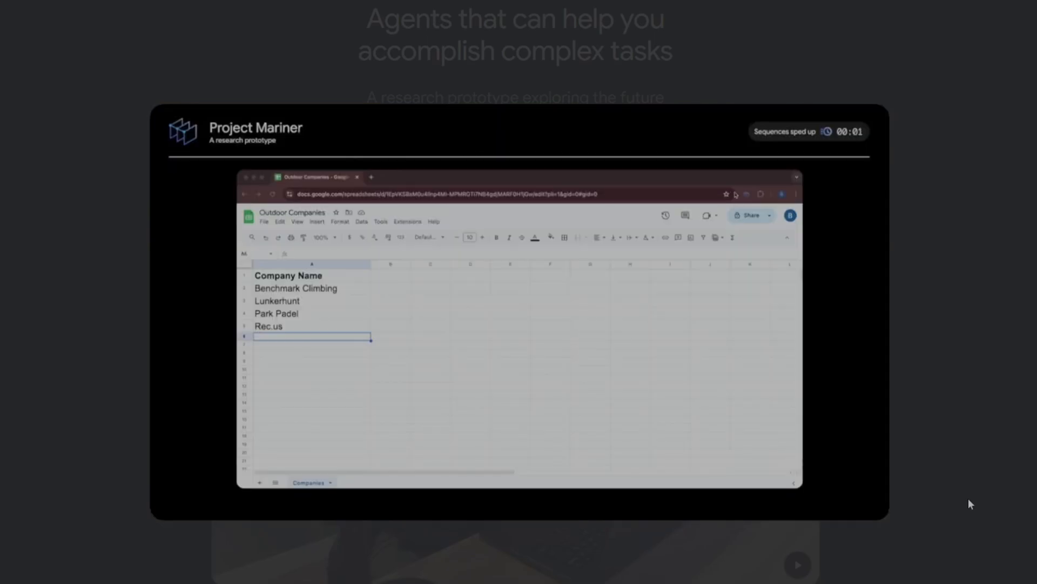
- Play the enlarged Project Mariner demo, then close it to return to Agents
left_click(745, 194)
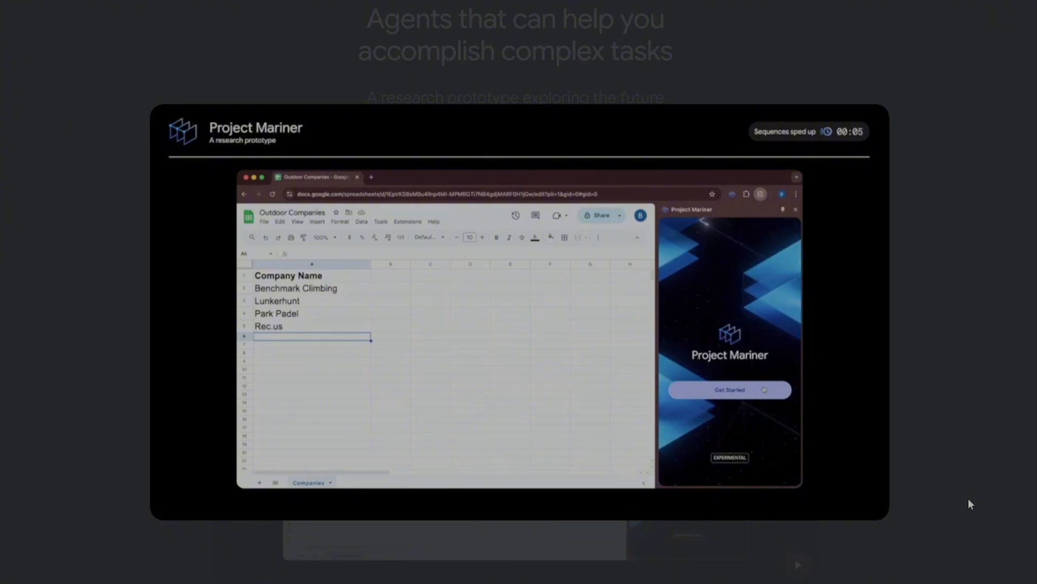
left_click(729, 389)
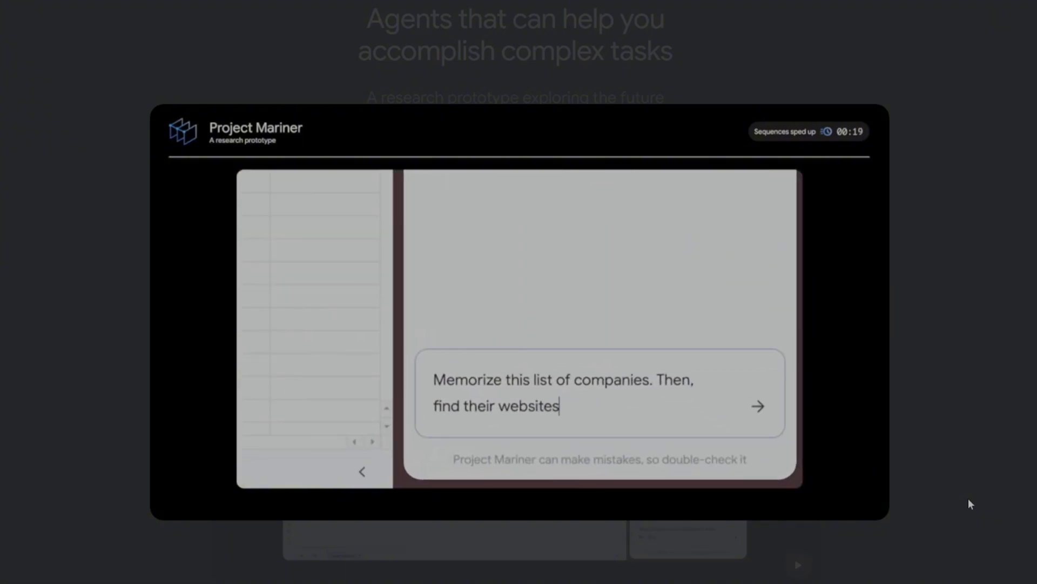
type("and look up")
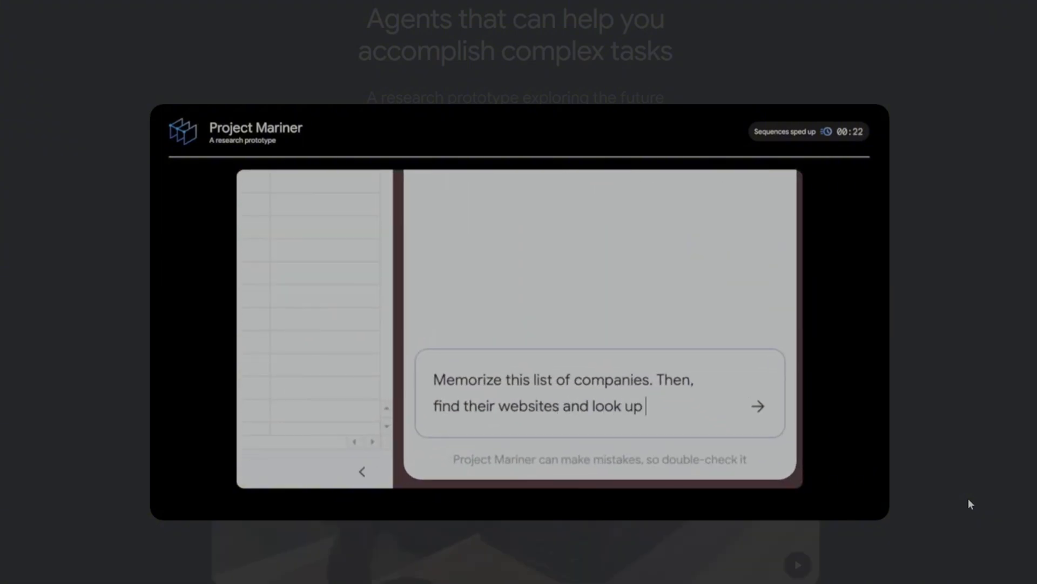
type("a contact email")
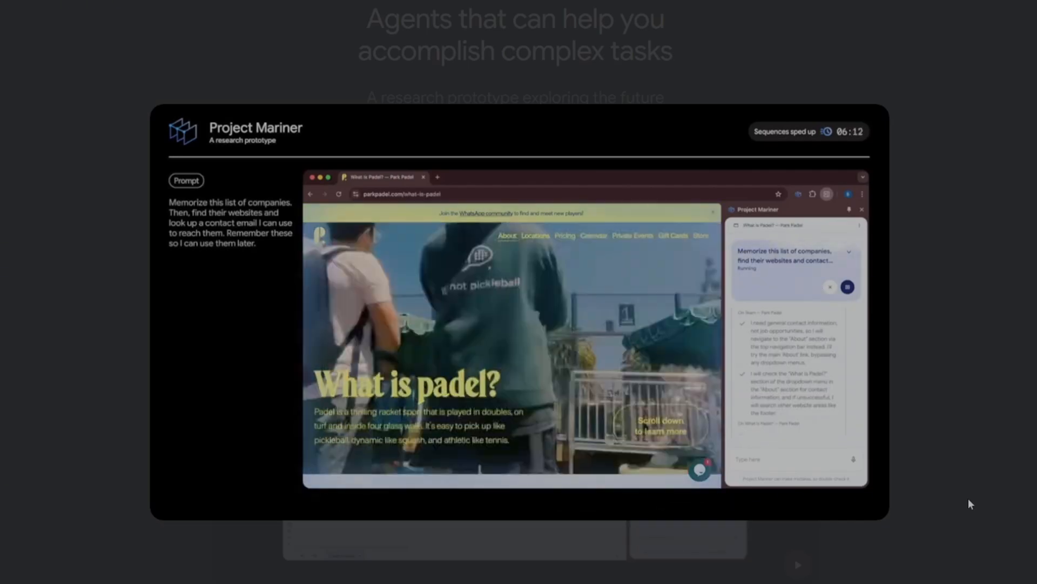
scroll("down", 3)
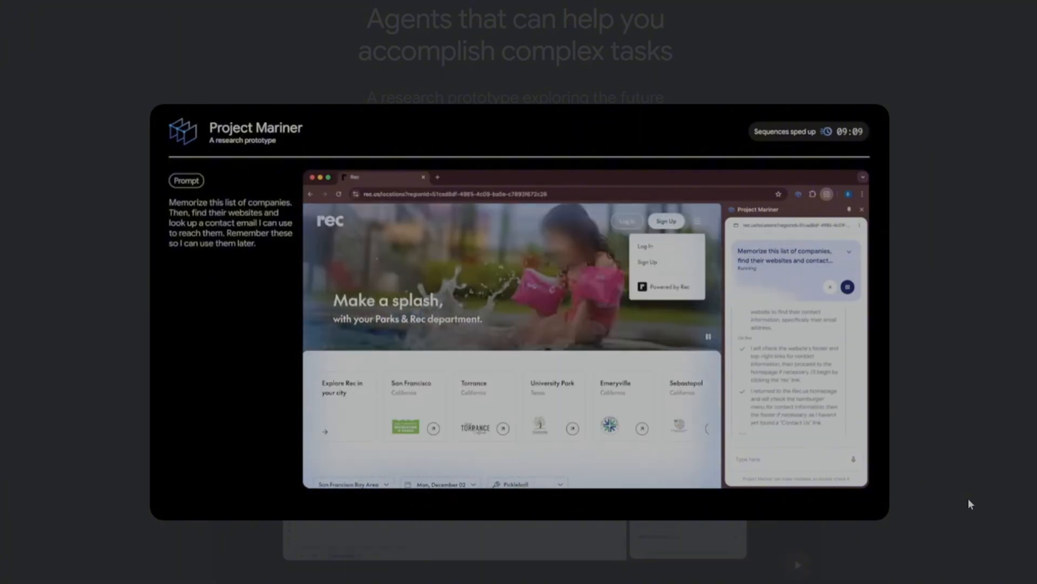
scroll("down", 3)
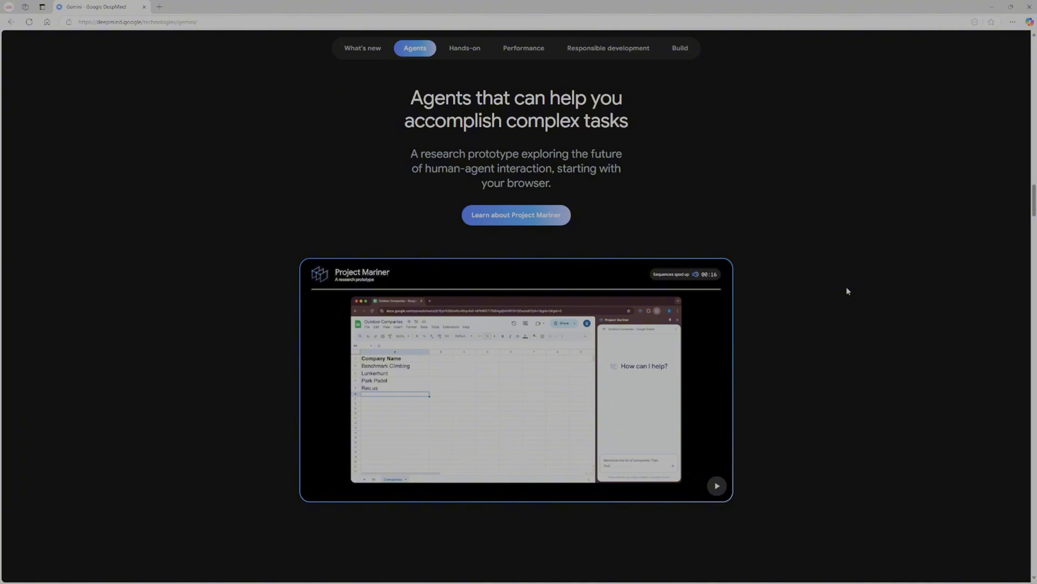
left_click(717, 485)
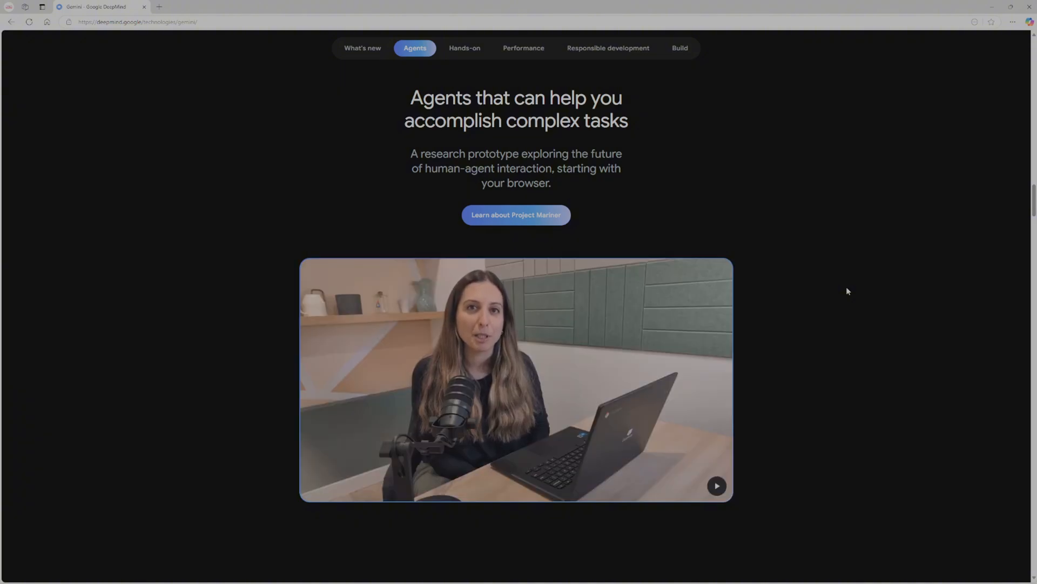
left_click(716, 486)
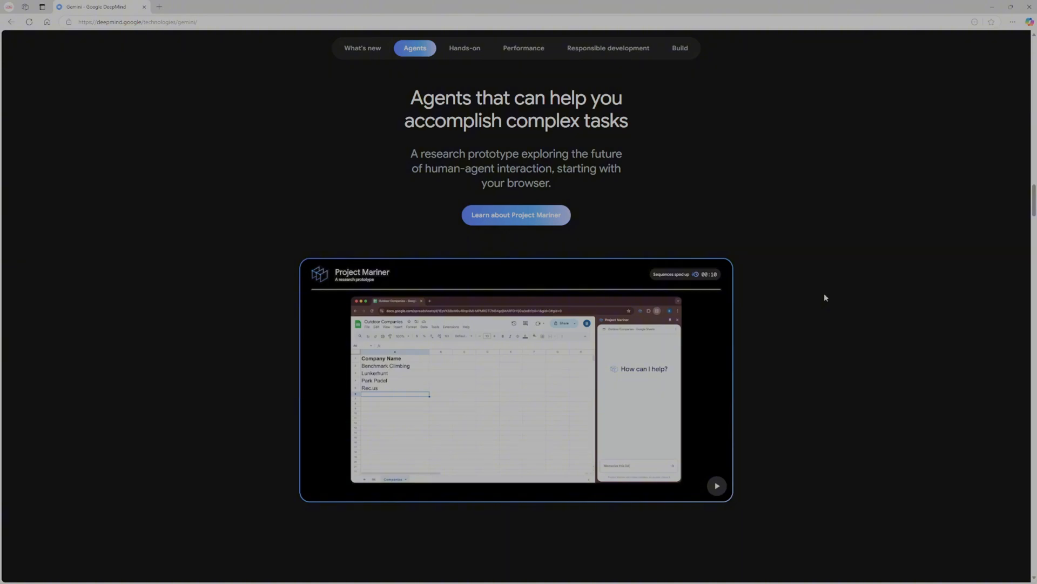
- Scroll to 'Agents in other domains' showing Jules and Gemini 2.0 for Games
scroll("down", 3)
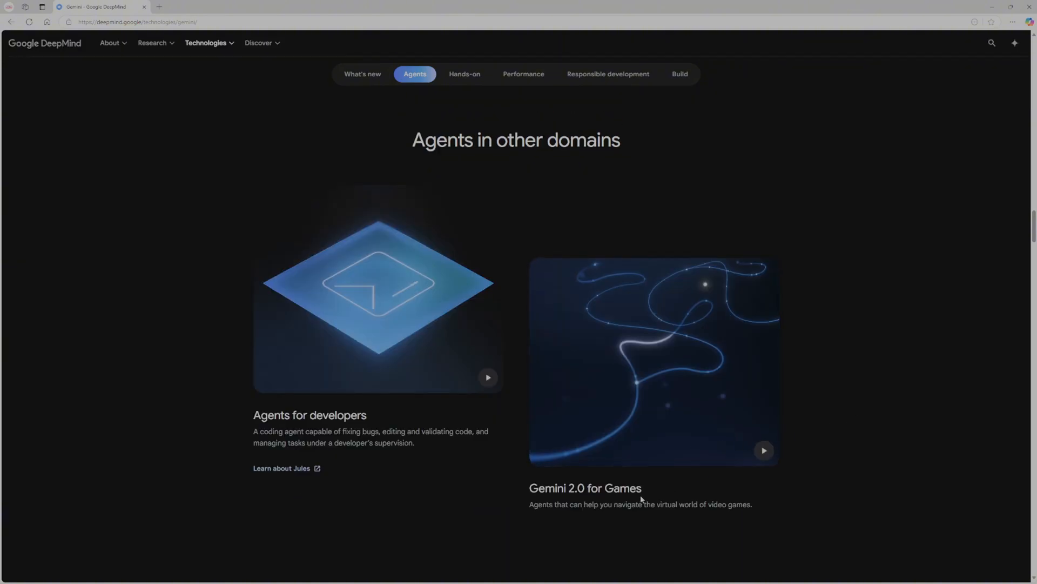
mouse_move(657, 507)
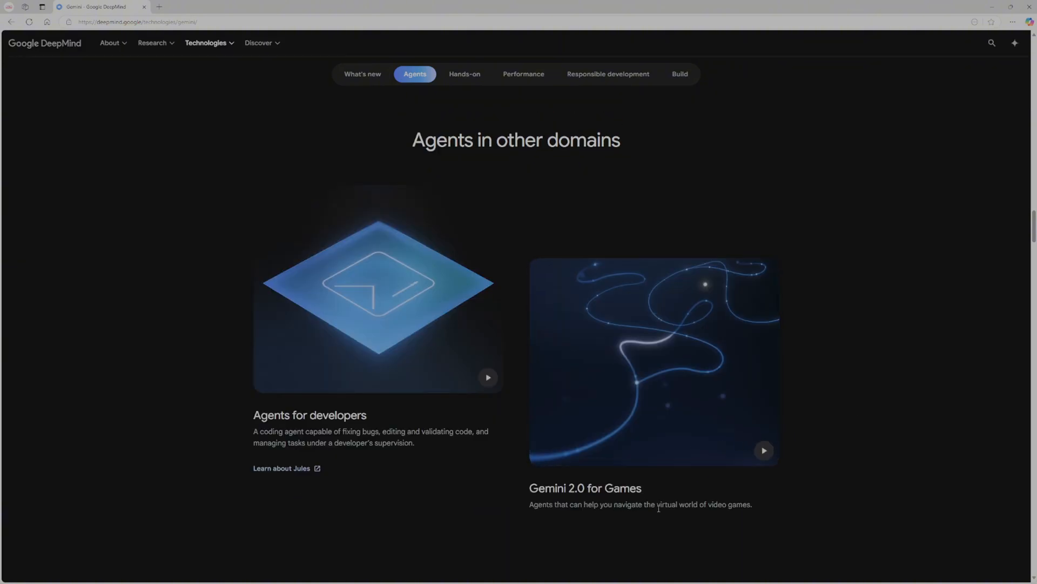
mouse_move(779, 516)
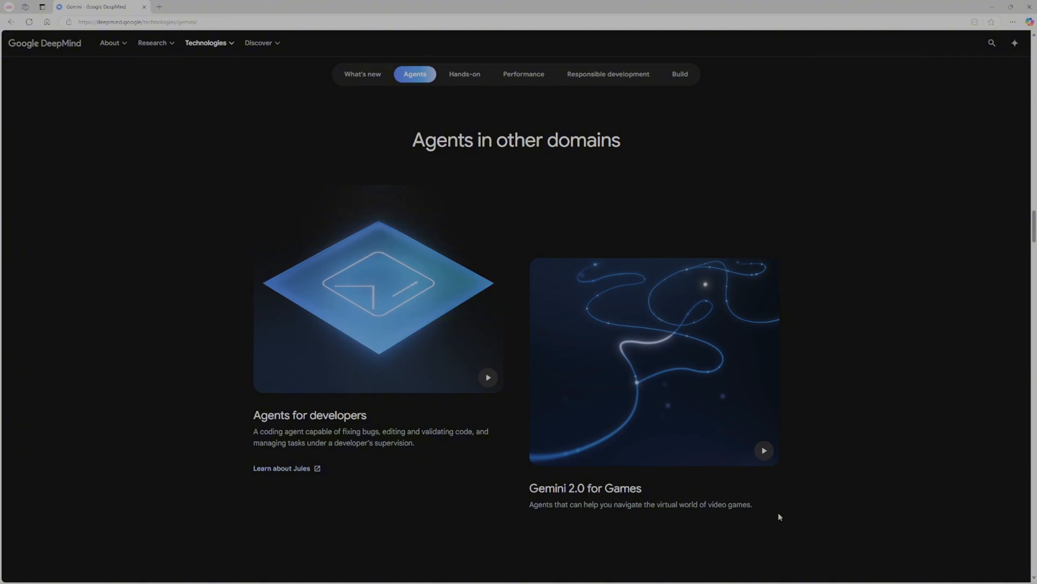
mouse_move(769, 481)
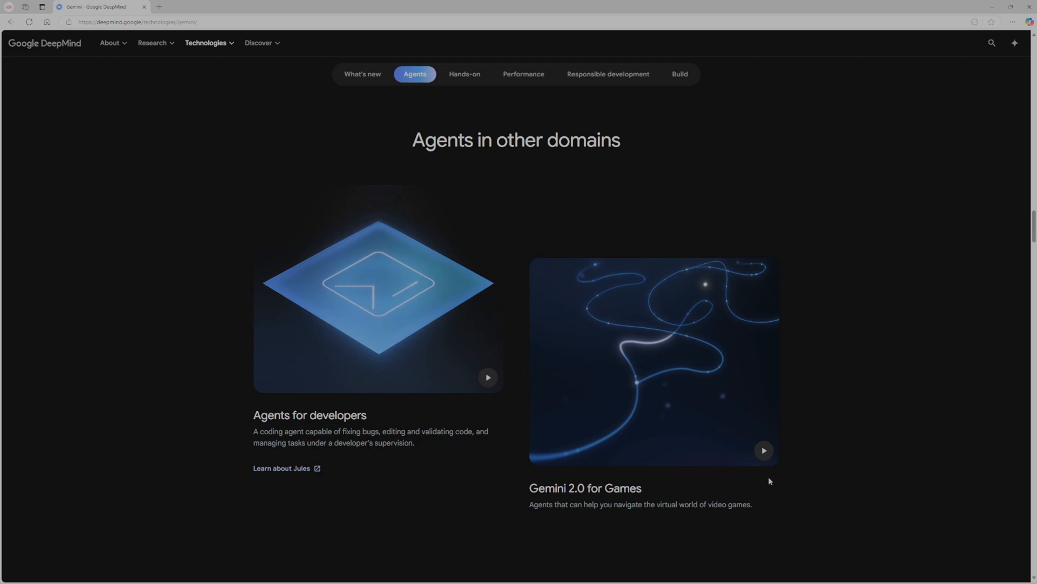
mouse_move(415, 516)
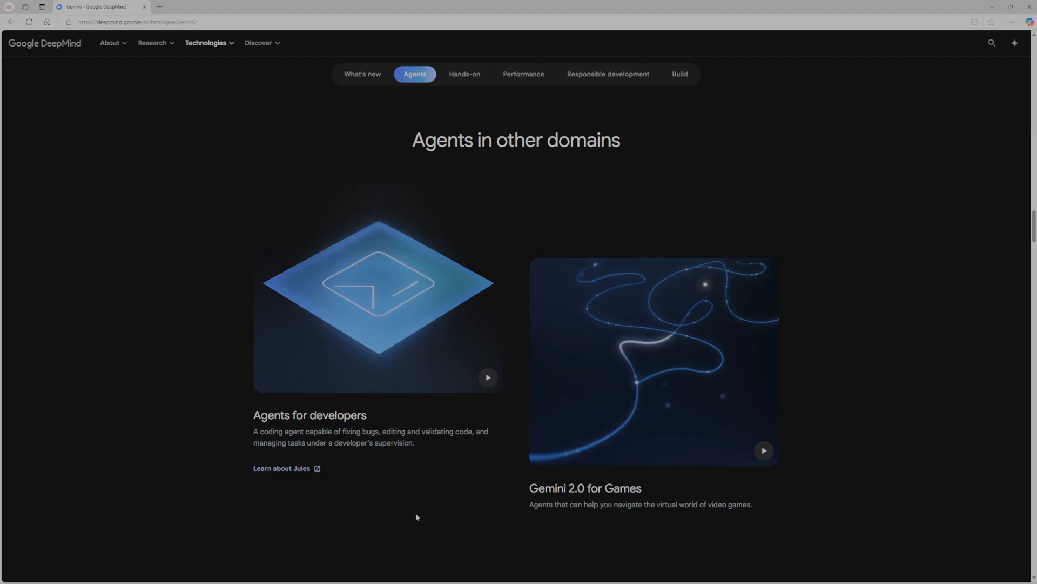
- Jump to the Hands-on applets section from the sticky navigation bar
left_click(465, 73)
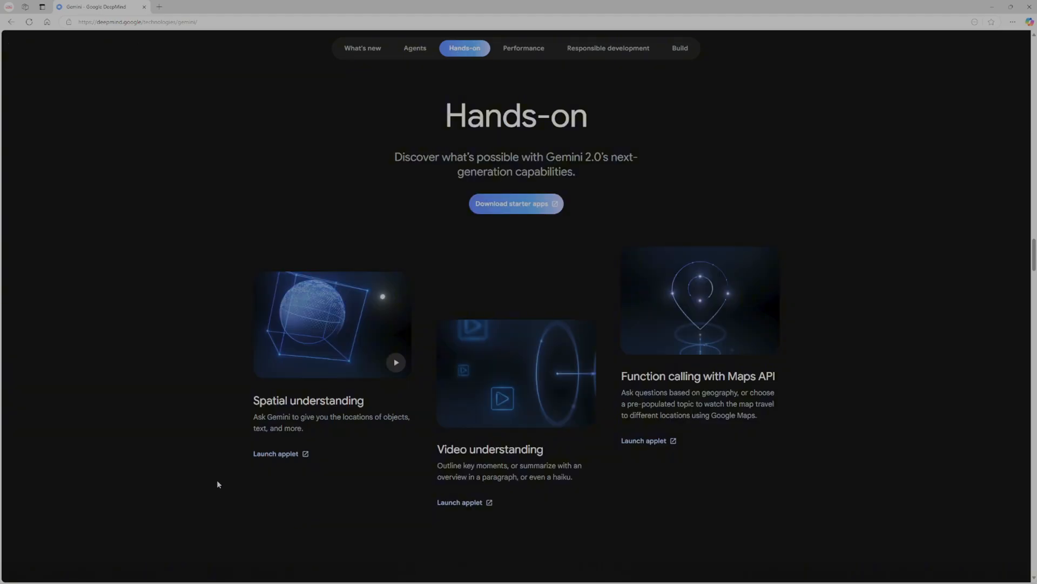
mouse_move(180, 412)
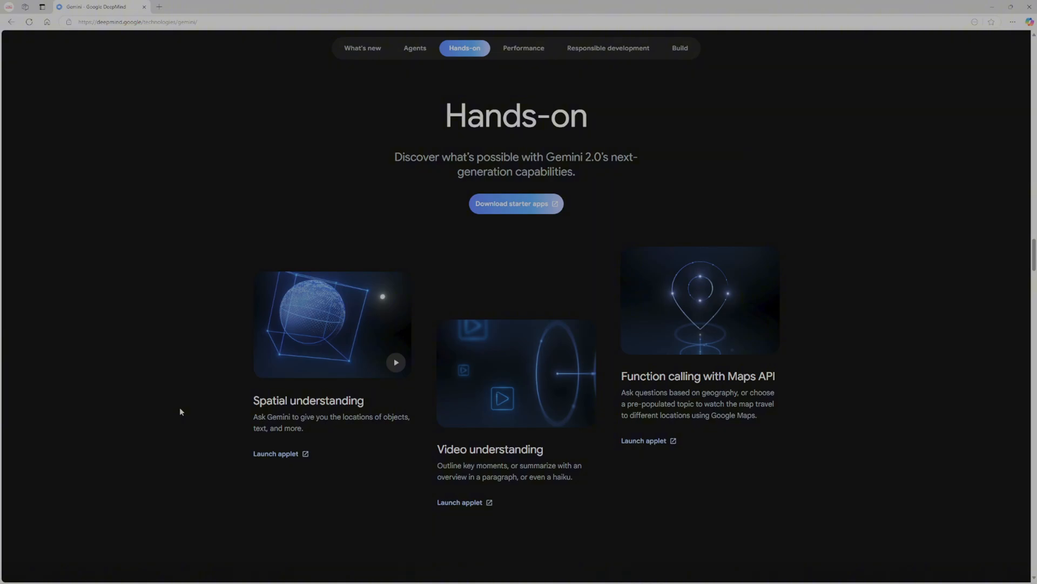
scroll("up", 3)
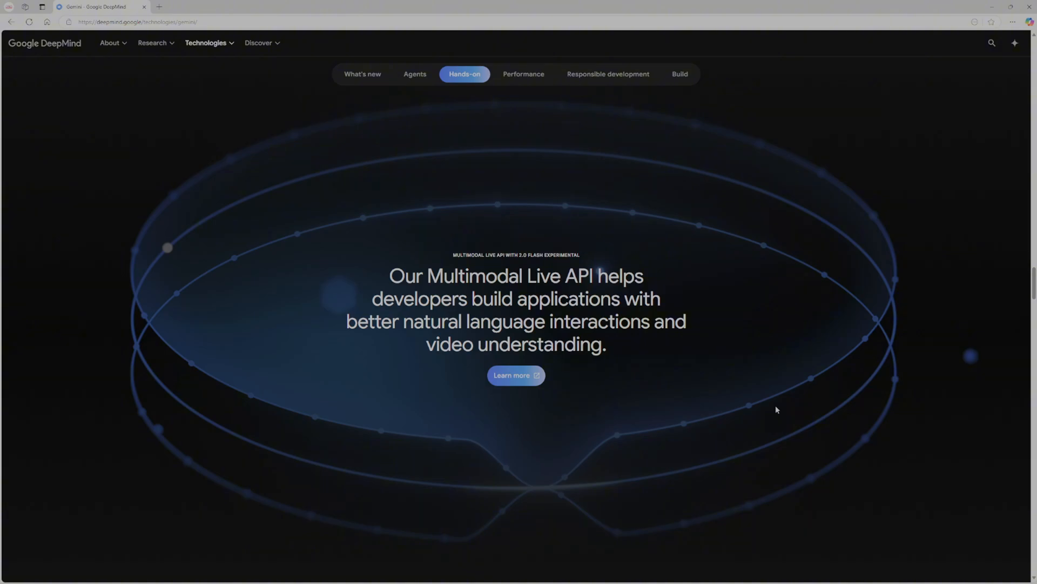
- Scroll to the Multimodal Live API demo video and start it playing enlarged
scroll("down", 3)
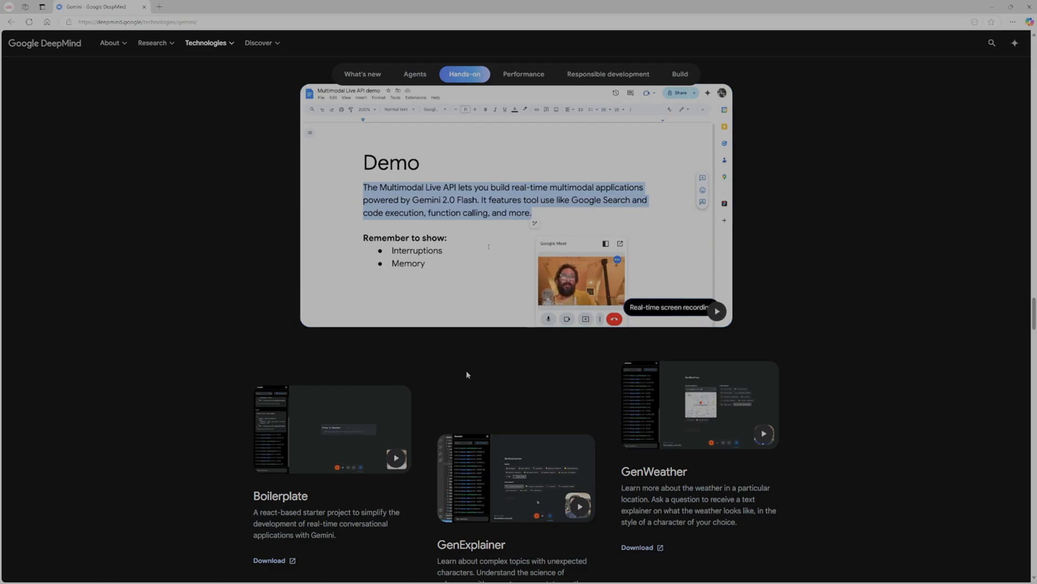
left_click(714, 310)
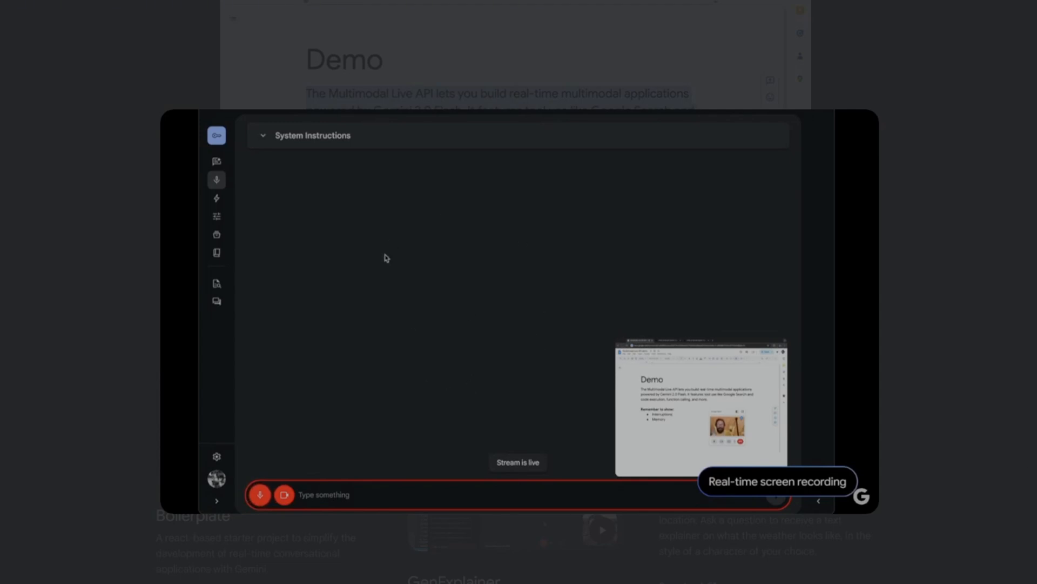
mouse_move(542, 380)
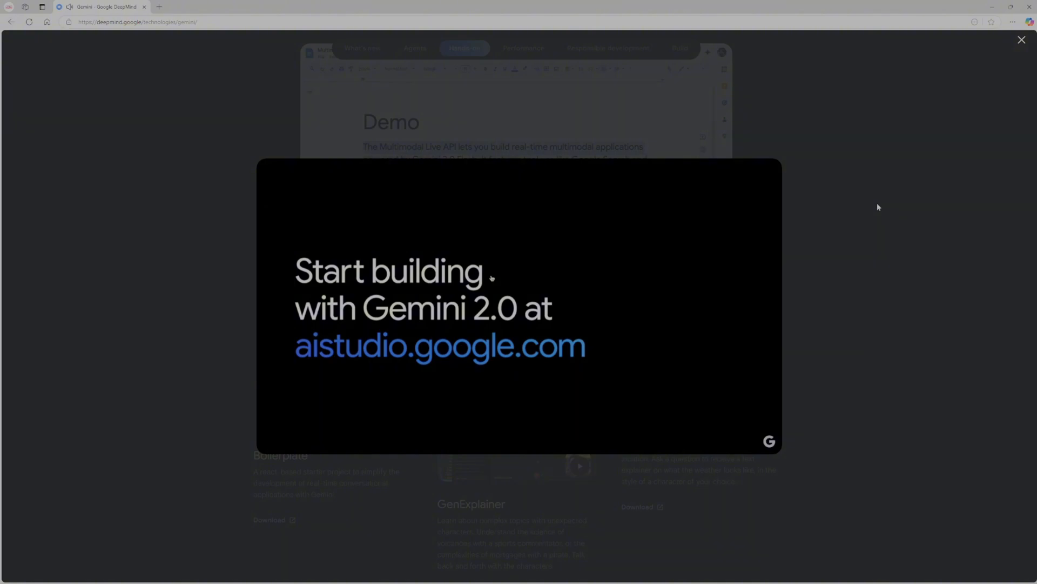
- Close the Multimodal Live API demo once it ends on the AI Studio message
left_click(1020, 40)
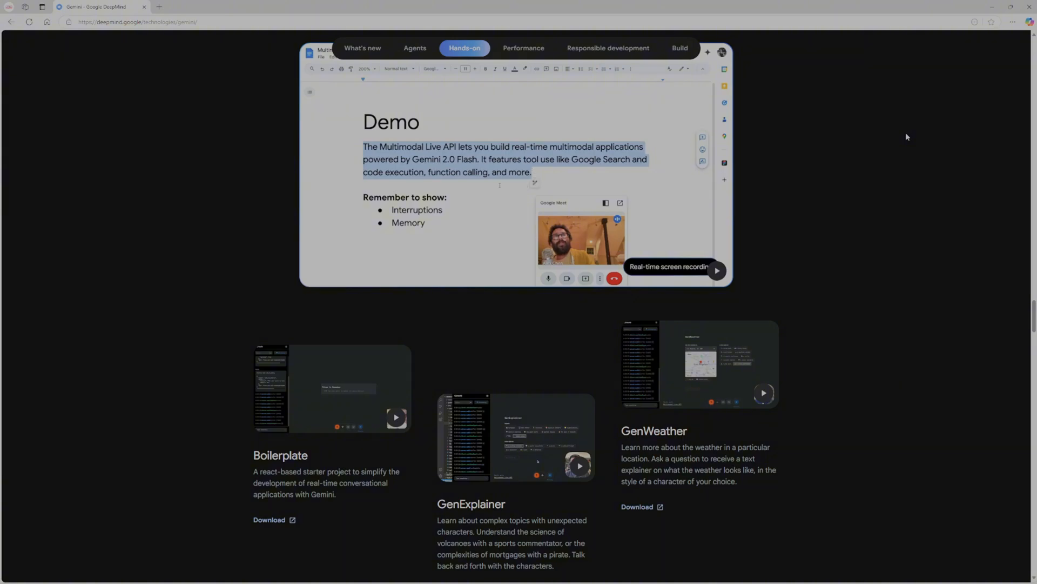
- Jump to the Performance section presenting Gemini 2.0 as the most capable model
left_click(522, 47)
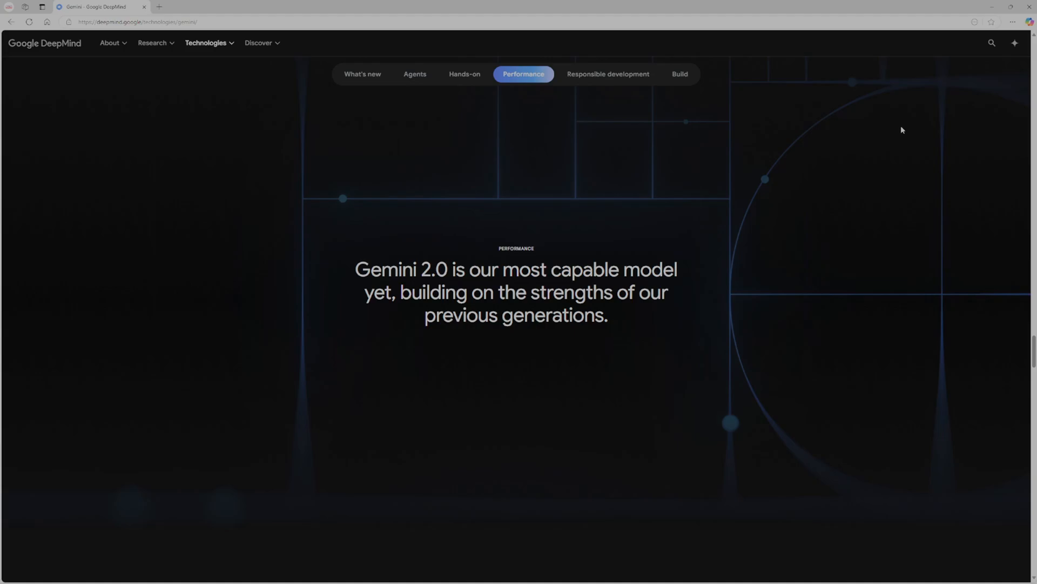
- Scroll down to the Benchmarks table comparing Gemini 1.5 Flash, 1.5 Pro and 2.0 Flash Experimental
scroll("down", 3)
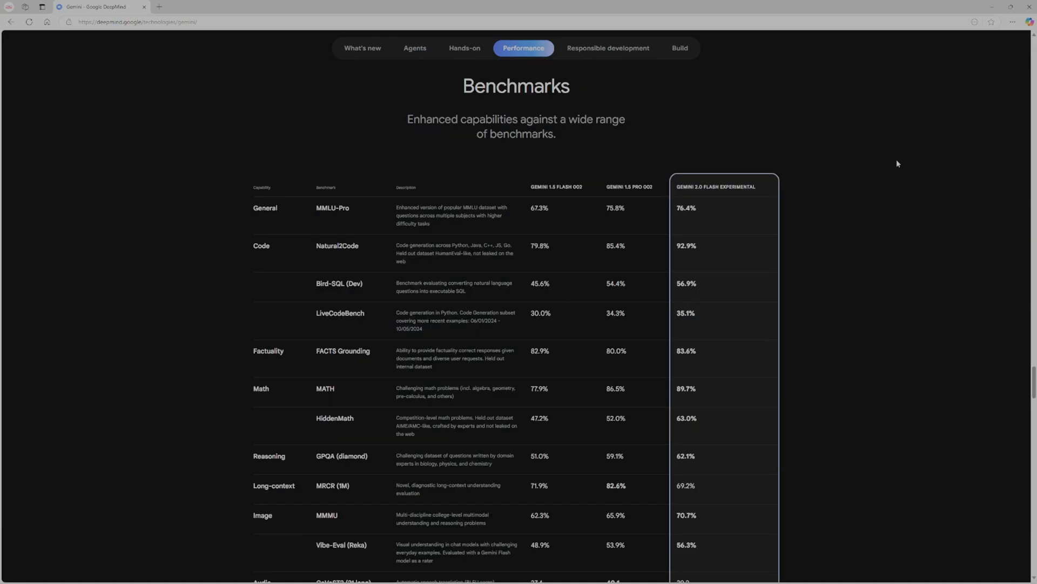
scroll("down", 3)
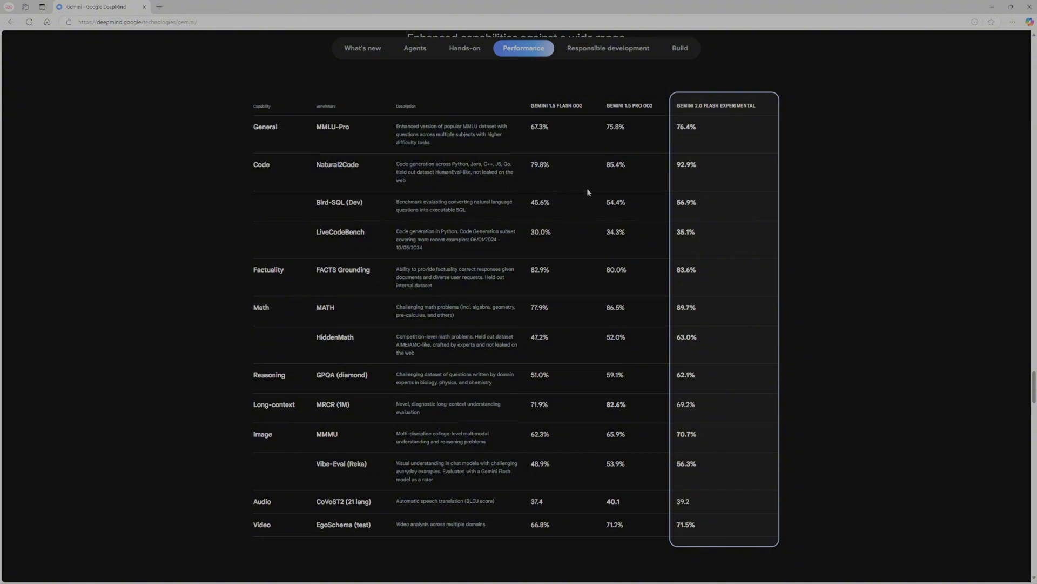
mouse_move(631, 167)
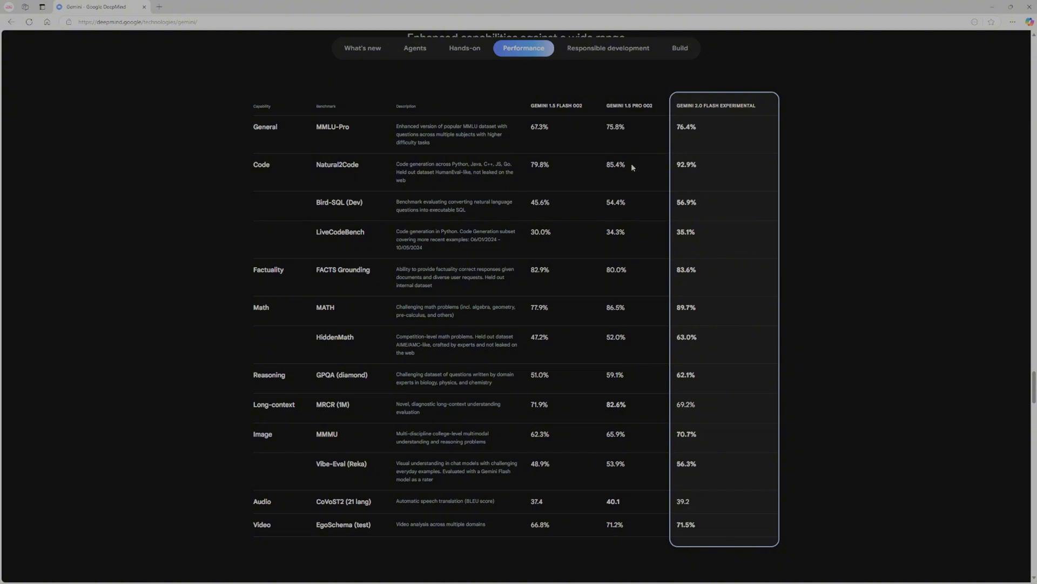
mouse_move(677, 136)
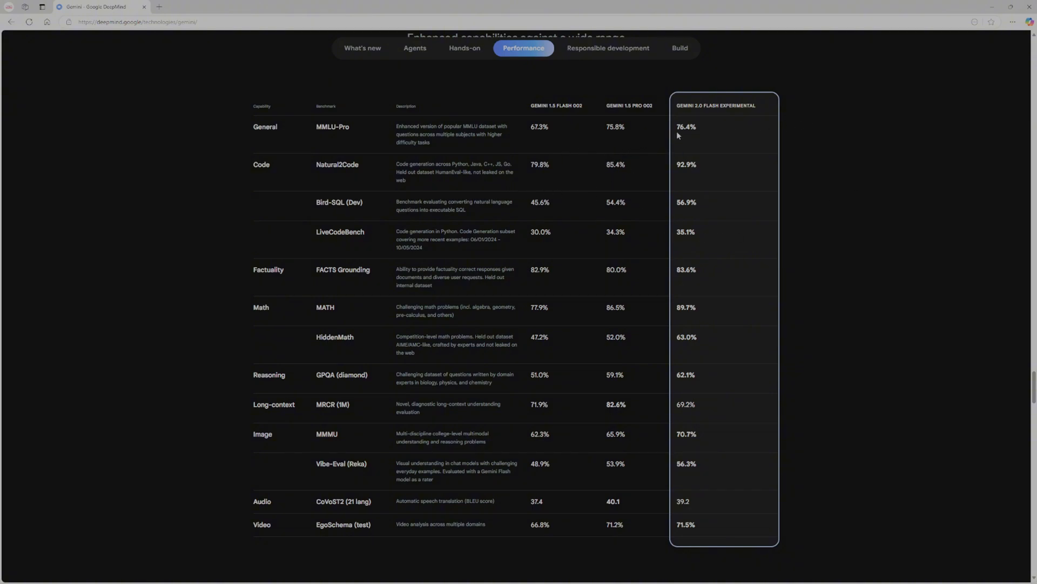
mouse_move(634, 130)
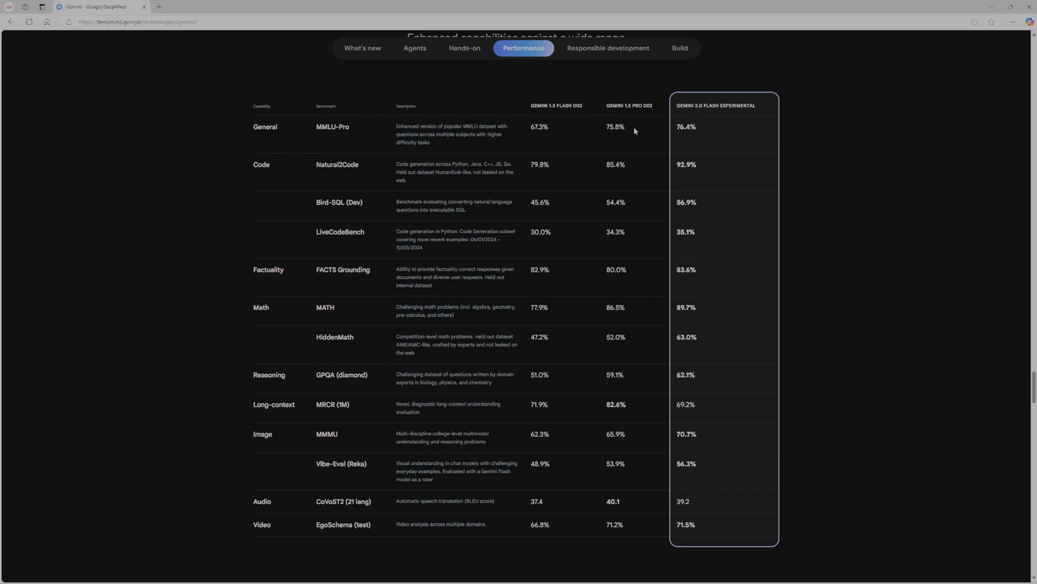
mouse_move(646, 106)
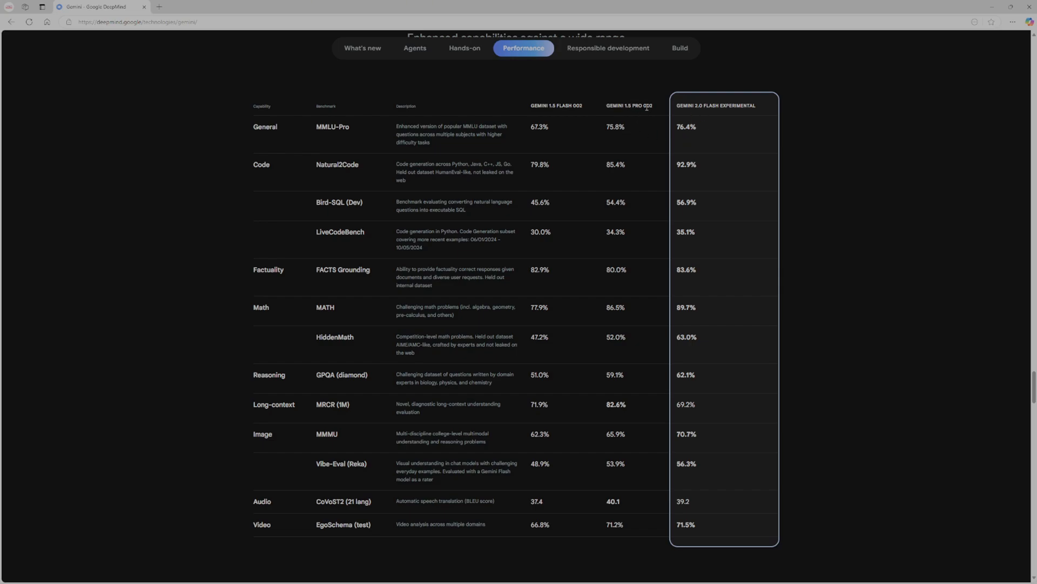
mouse_move(635, 206)
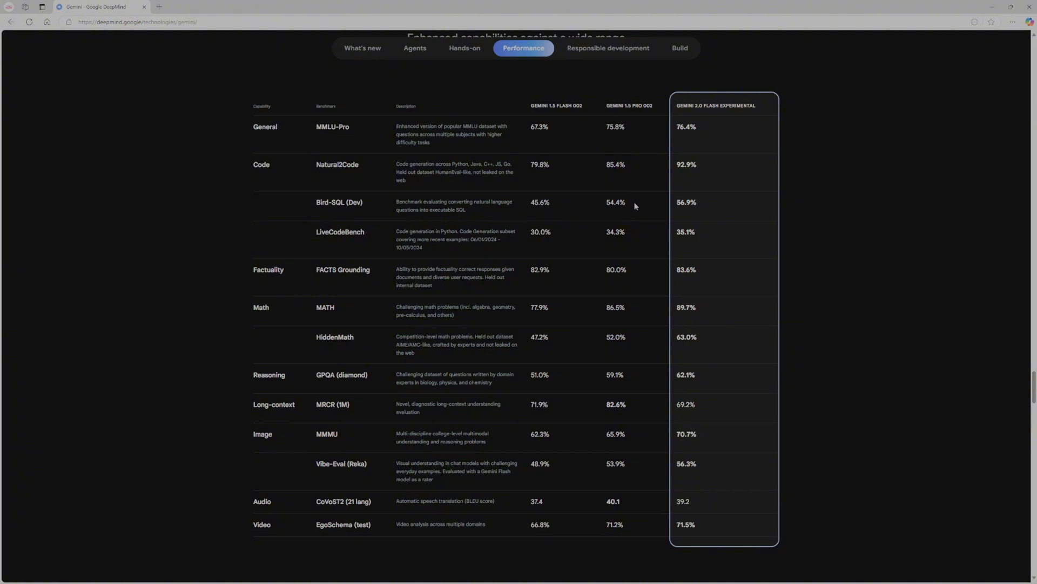